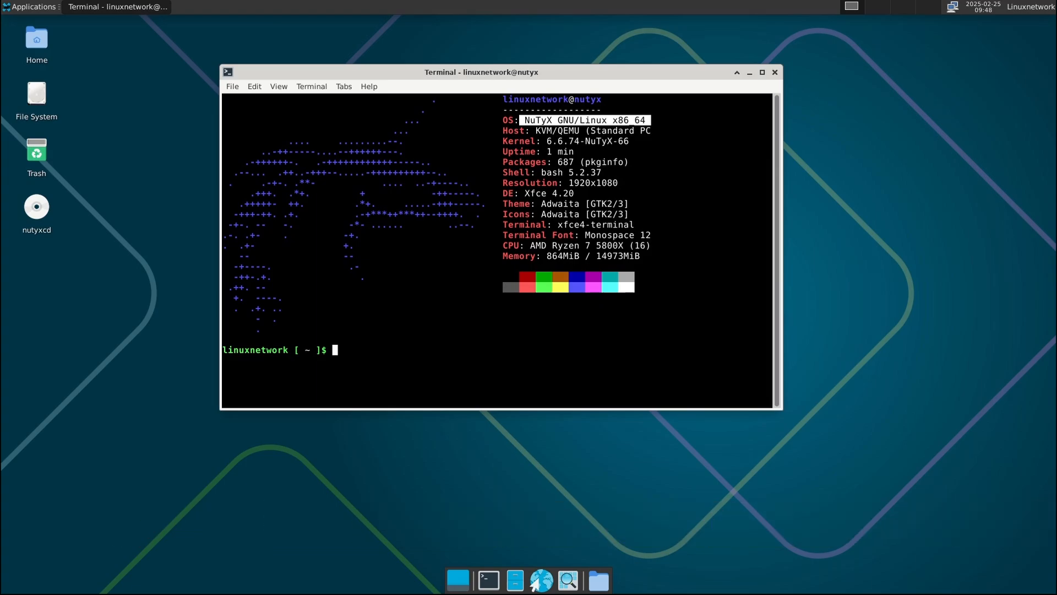
Step: Close the neofetch terminal, leaving the Thunar home folder window open
left_click(749, 73)
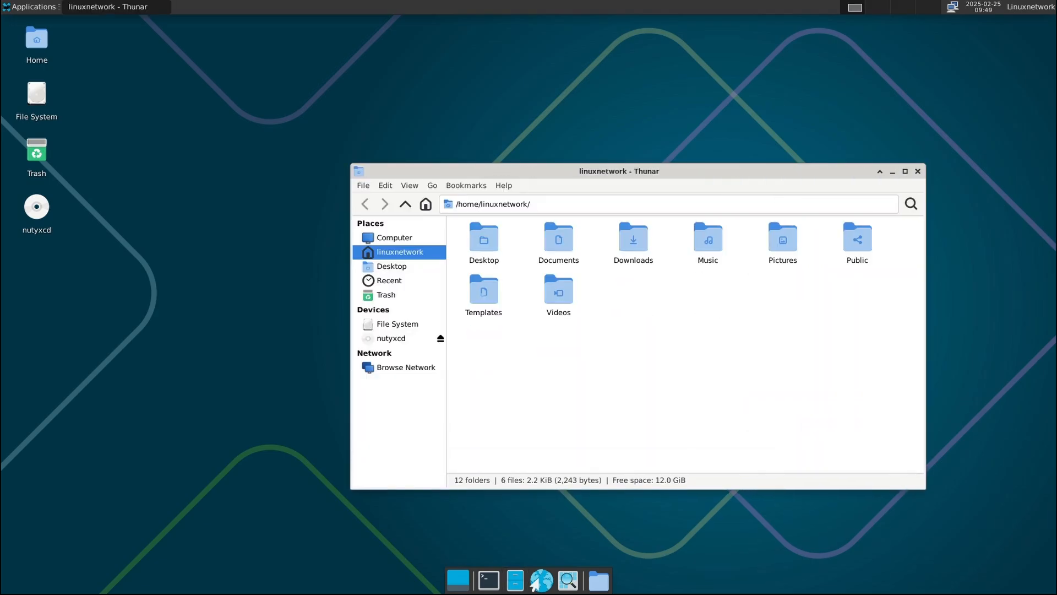
Step: View Thunar's About dialog (version 4.20.1) via Help > About, then dismiss it
left_click_drag(618, 170, 506, 95)
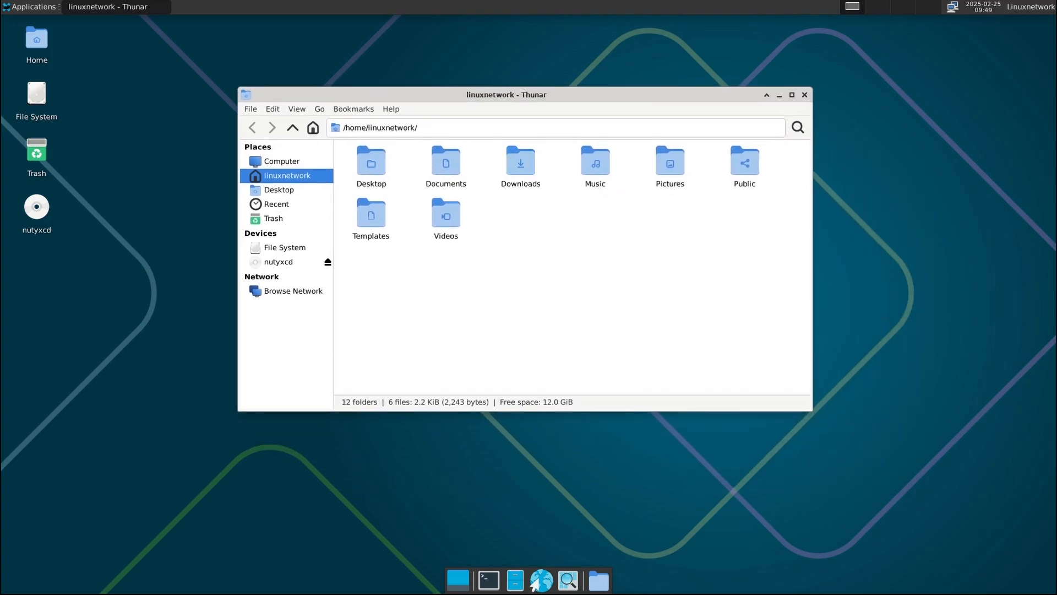
left_click(390, 109)
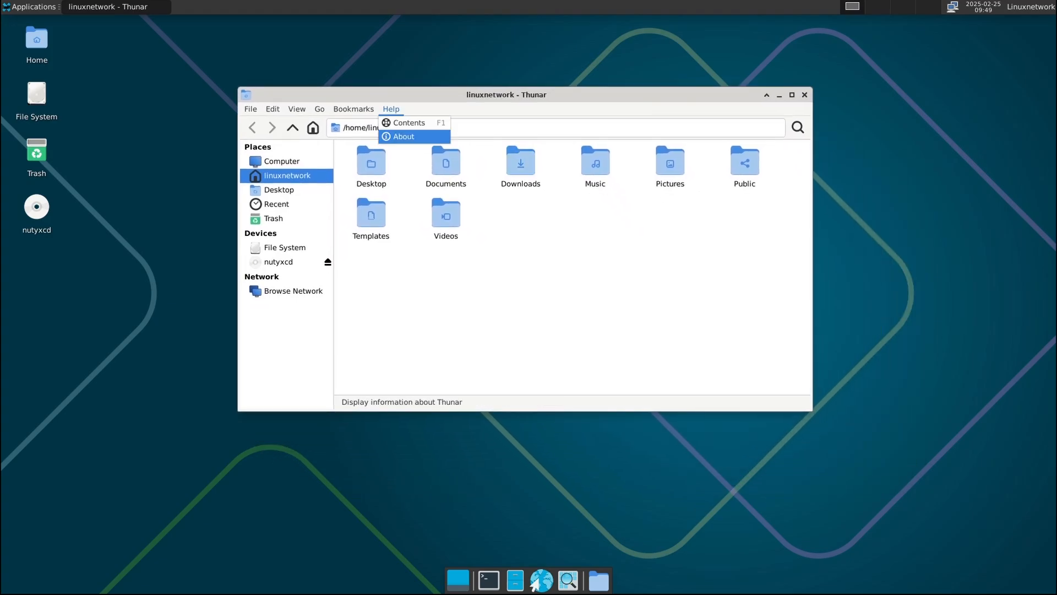
left_click(403, 136)
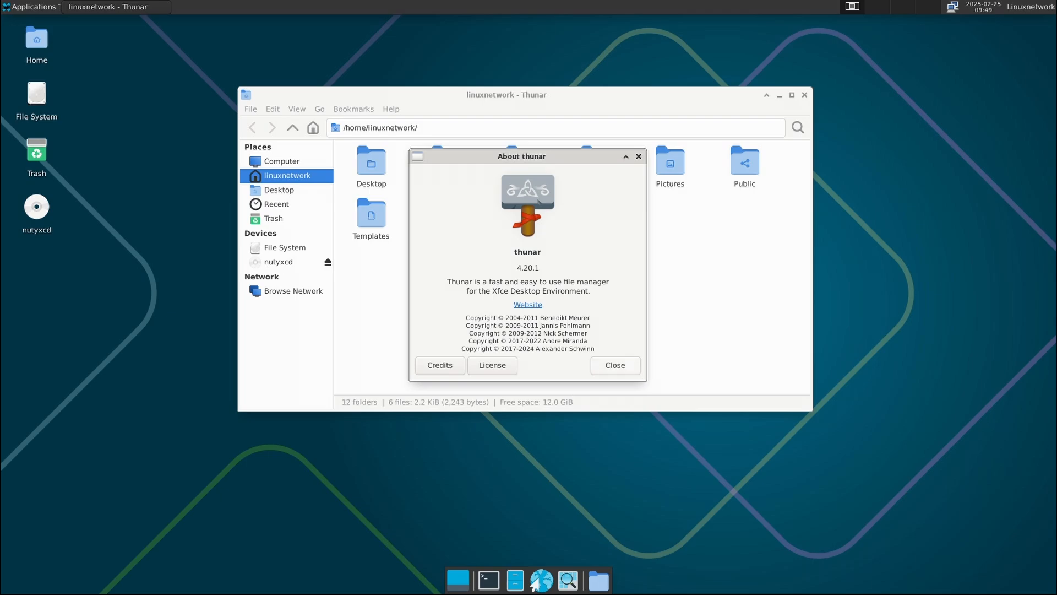
left_click(613, 364)
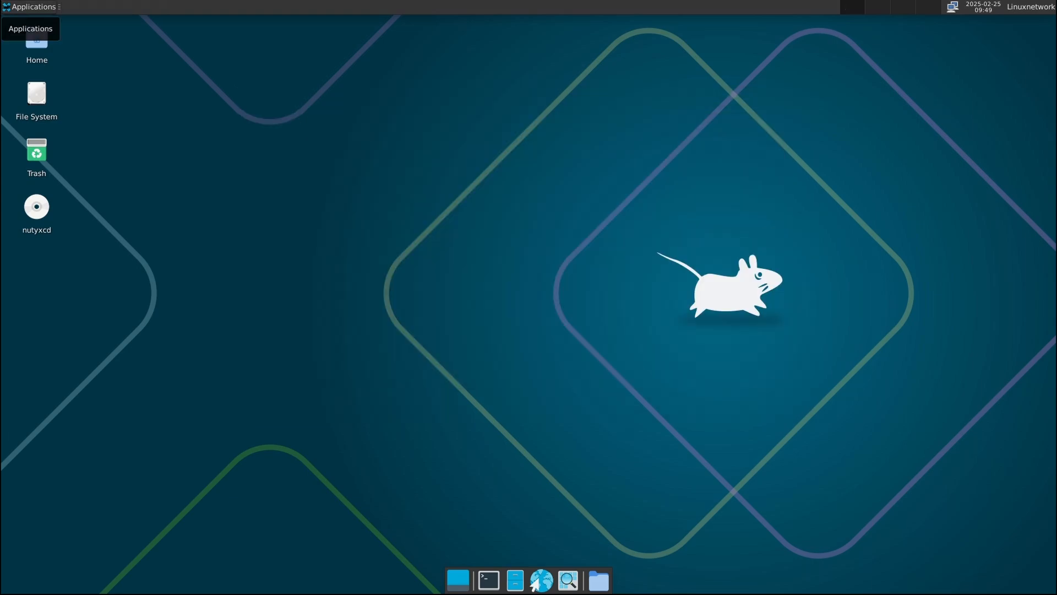
Step: Launch Settings Manager from Applications > Settings and enter the Appearance panel
left_click(30, 93)
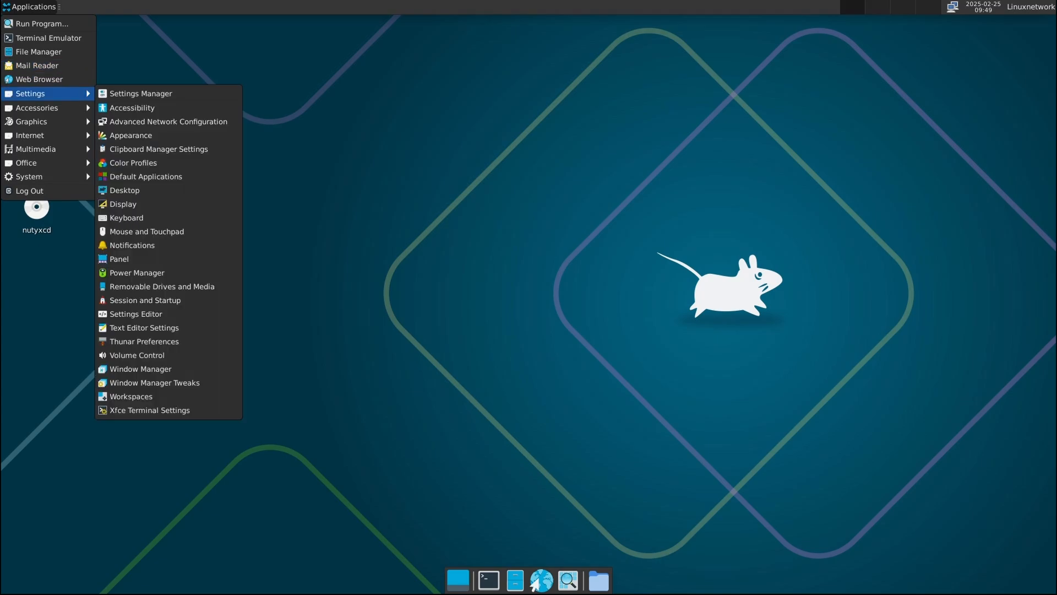
left_click(141, 93)
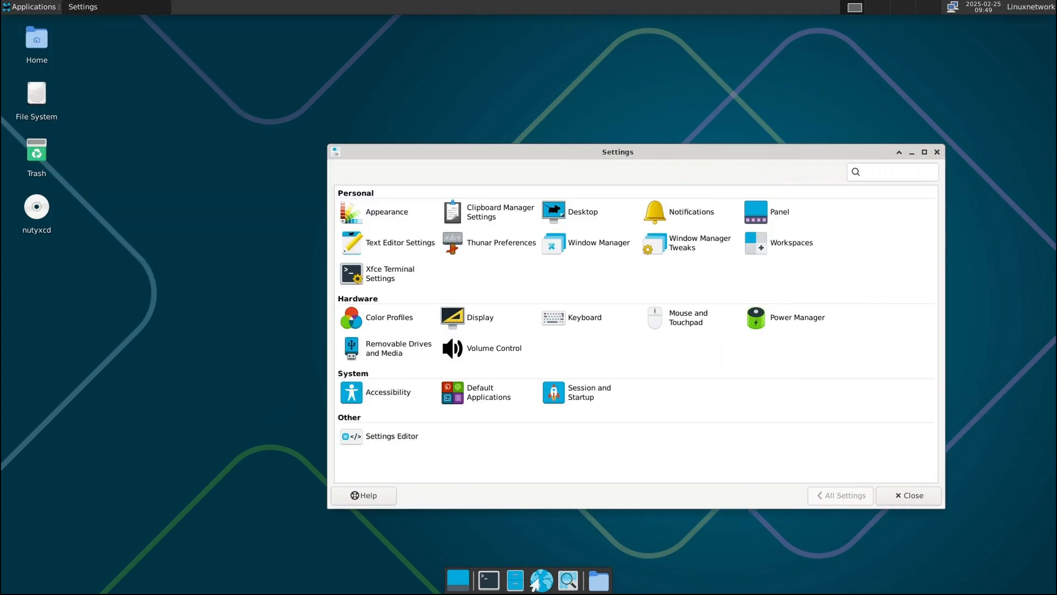
left_click_drag(616, 151, 514, 74)
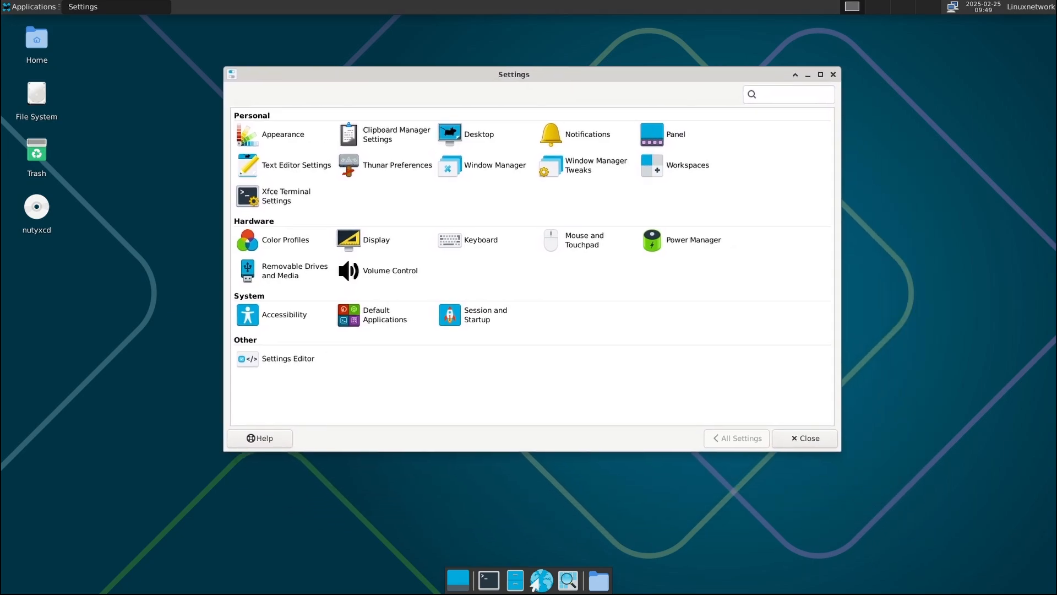
left_click(283, 134)
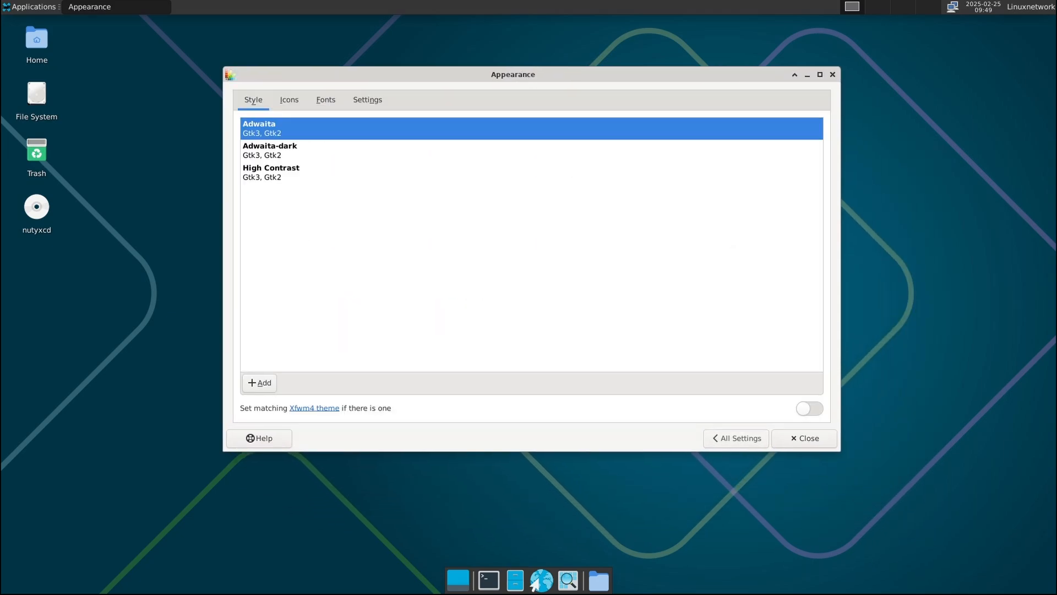
Step: Browse the Icons, Fonts and Settings tabs, return to Style, then close Appearance
left_click(289, 100)
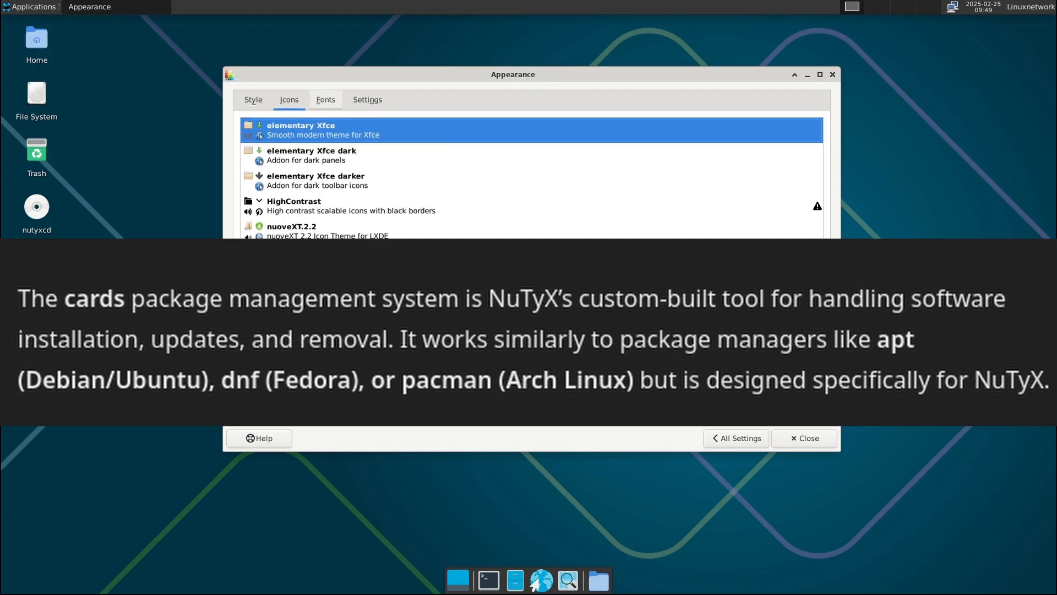
left_click(326, 100)
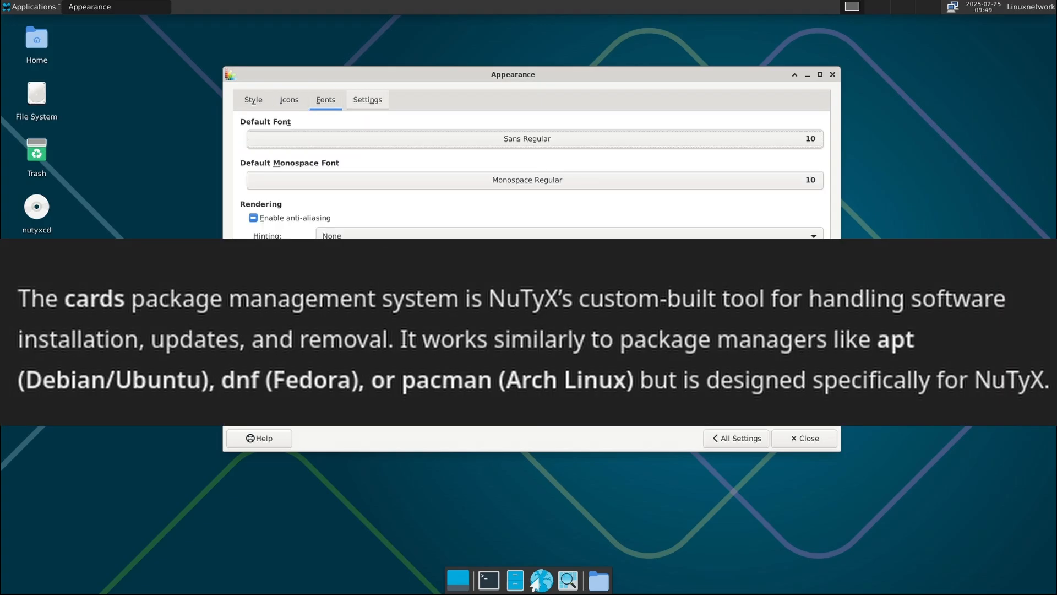
left_click(366, 99)
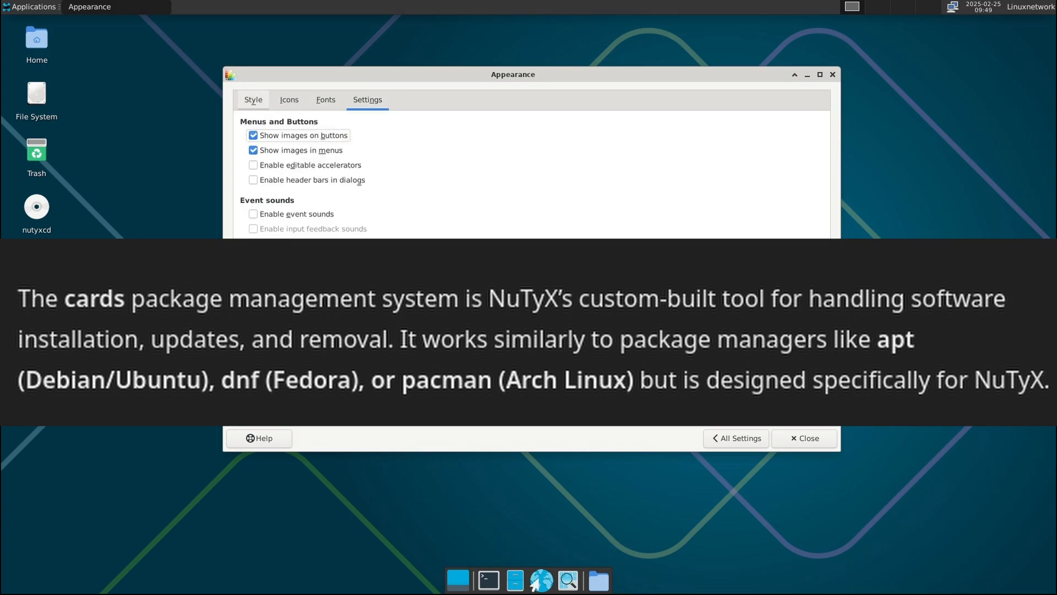
left_click(253, 99)
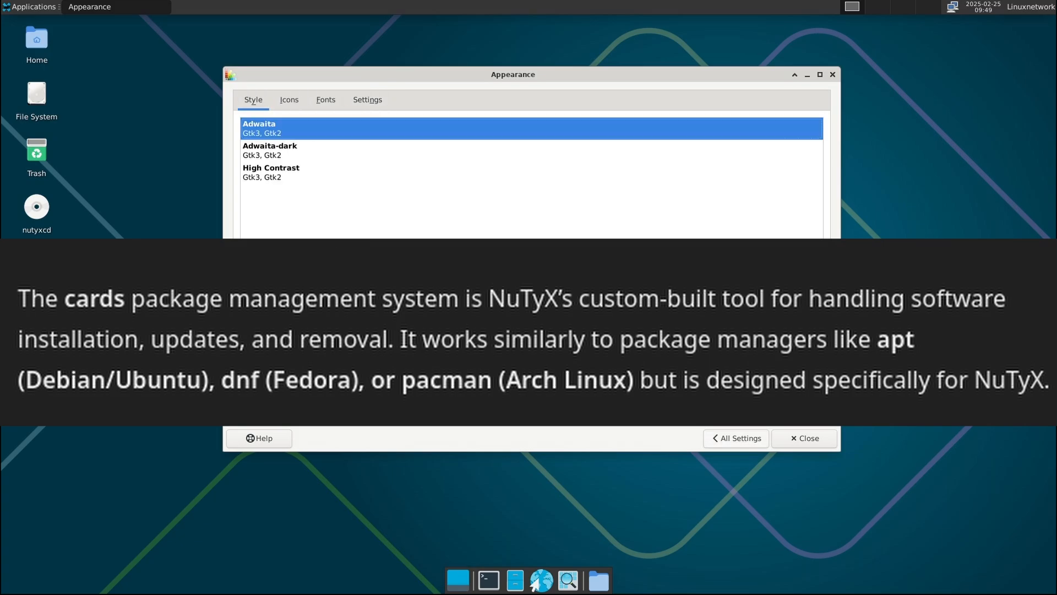
left_click(735, 437)
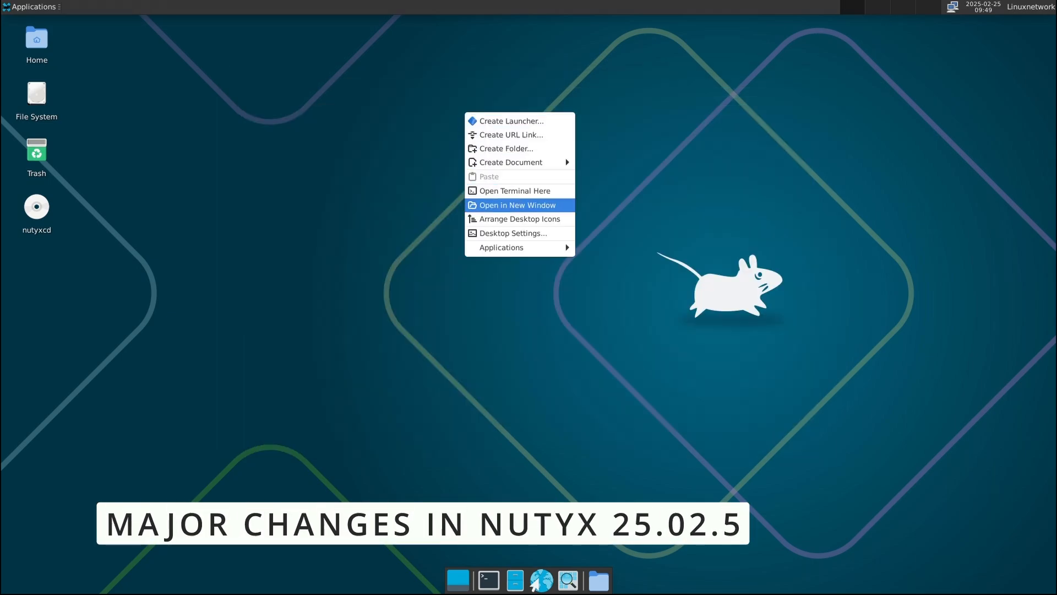
Step: Use the desktop context menu's Open in New Window to show the home folder in Thunar
left_click(512, 232)
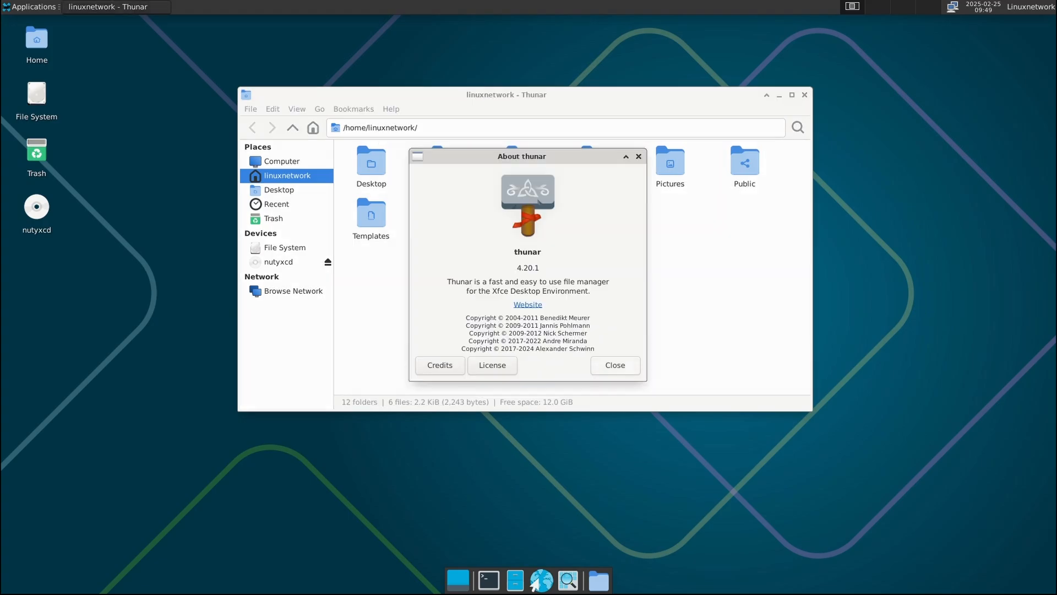
Step: Dismiss Thunar's About dialog, close Thunar, and launch Settings Manager from the Applications menu
left_click(613, 365)
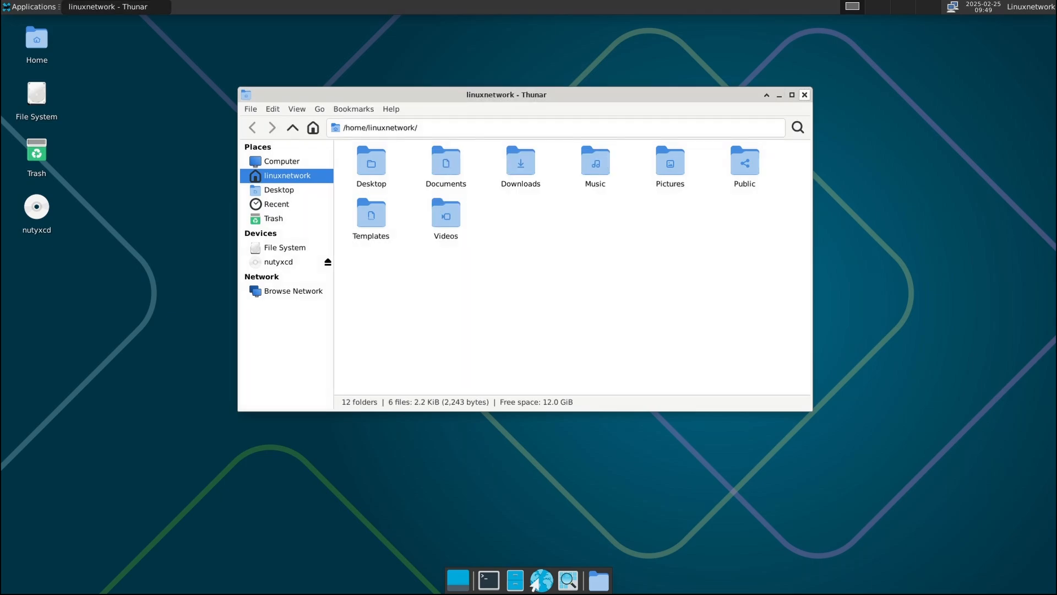
left_click(803, 95)
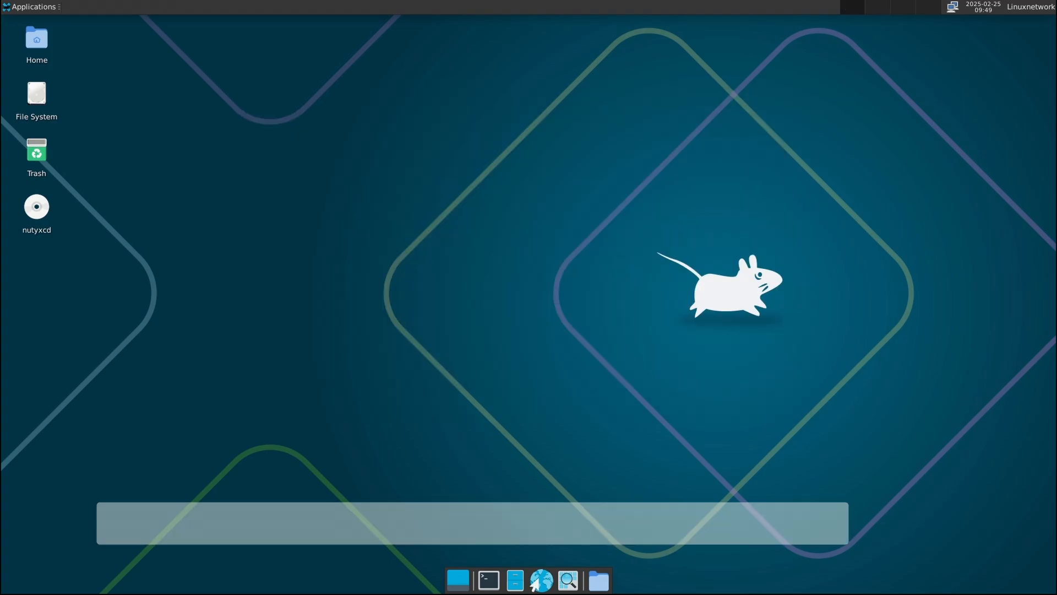
left_click(32, 6)
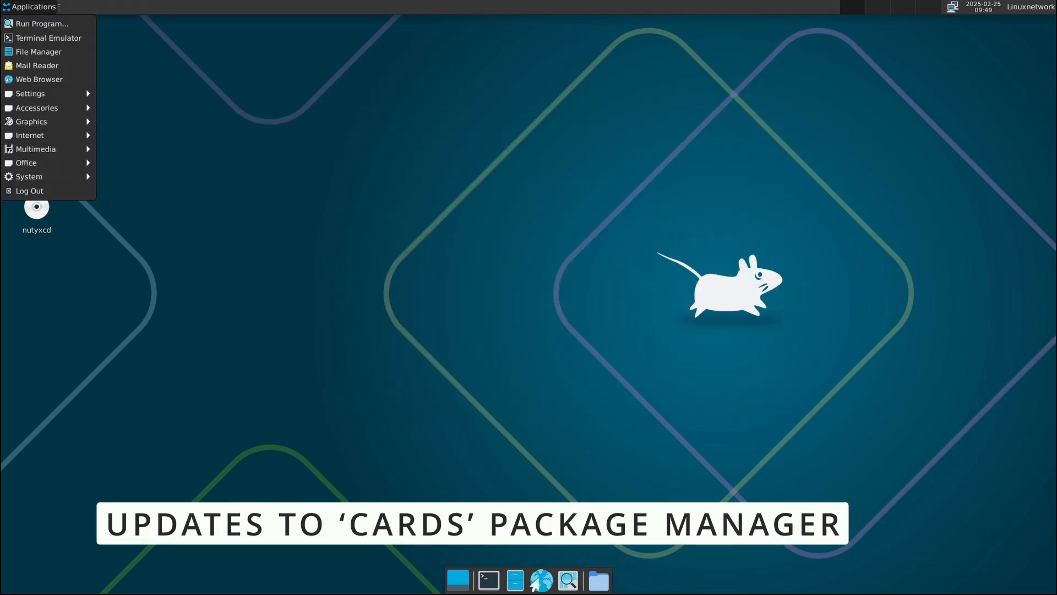
mouse_move(30, 92)
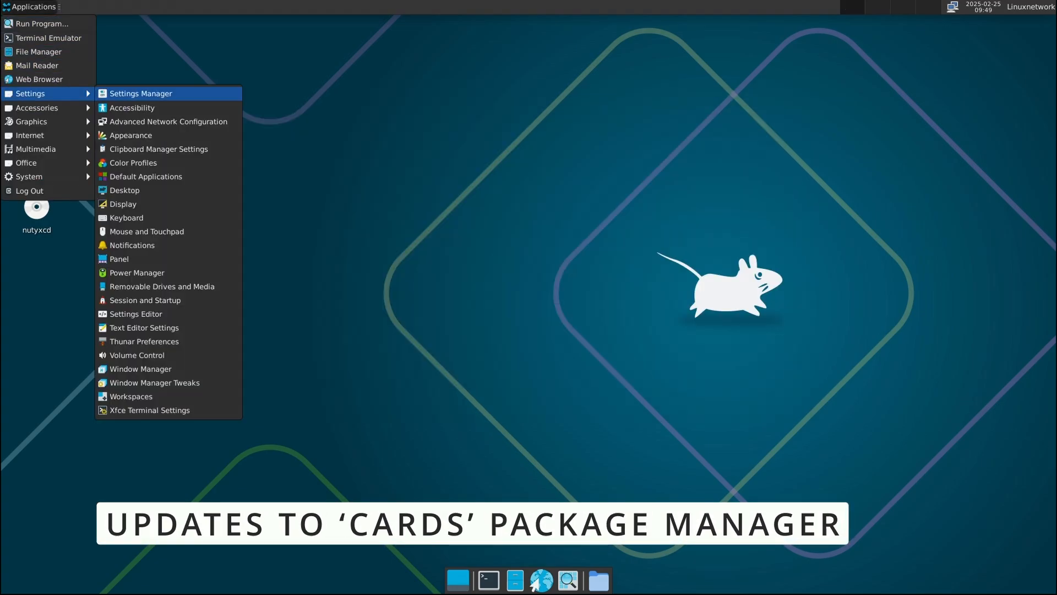
left_click(139, 92)
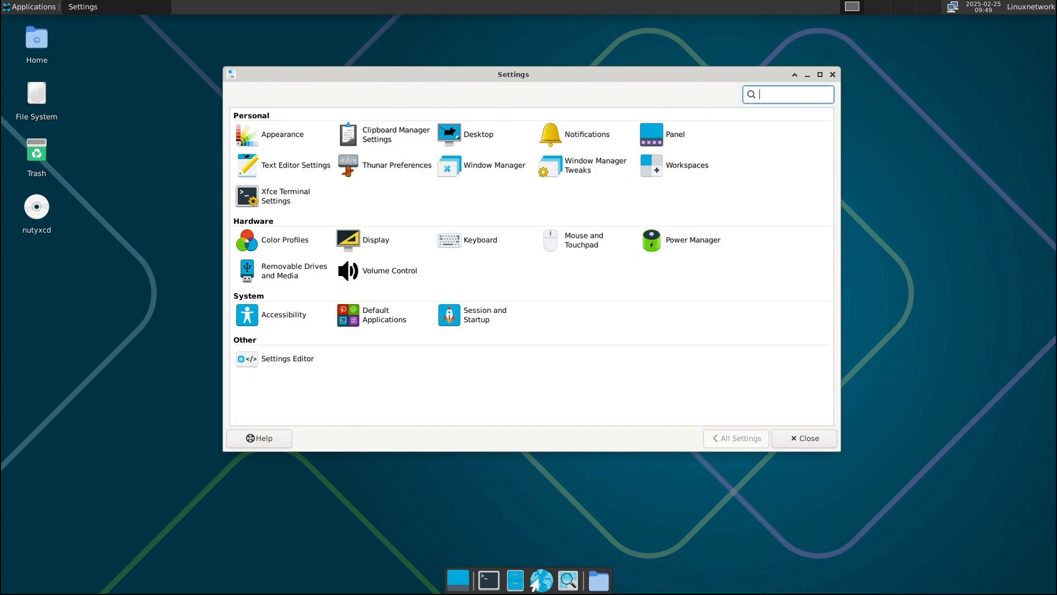
Step: Enter Appearance and step through its Icons, Fonts and Settings tabs
left_click(282, 135)
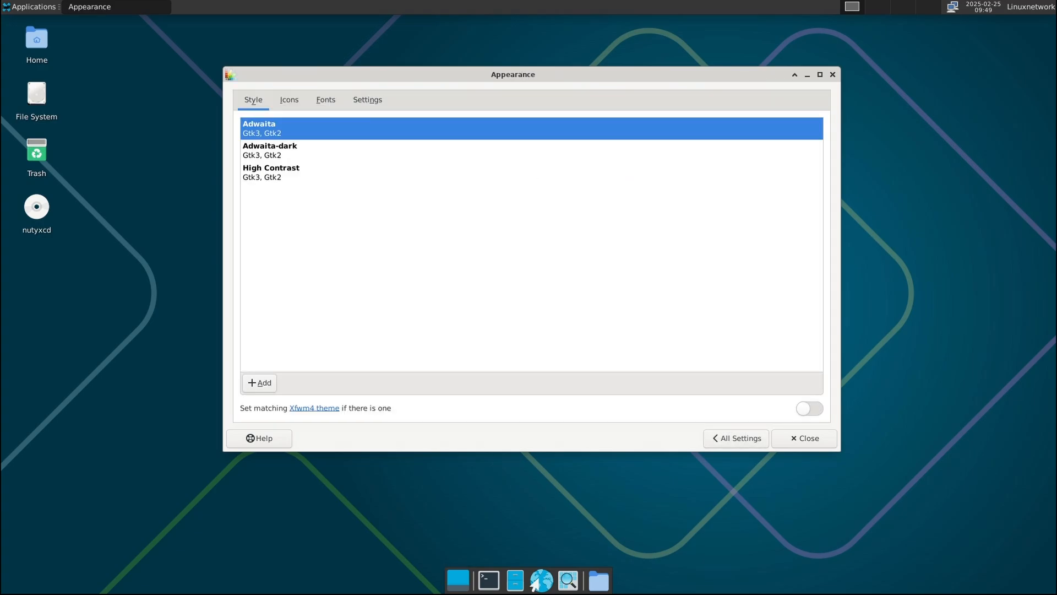
left_click(289, 99)
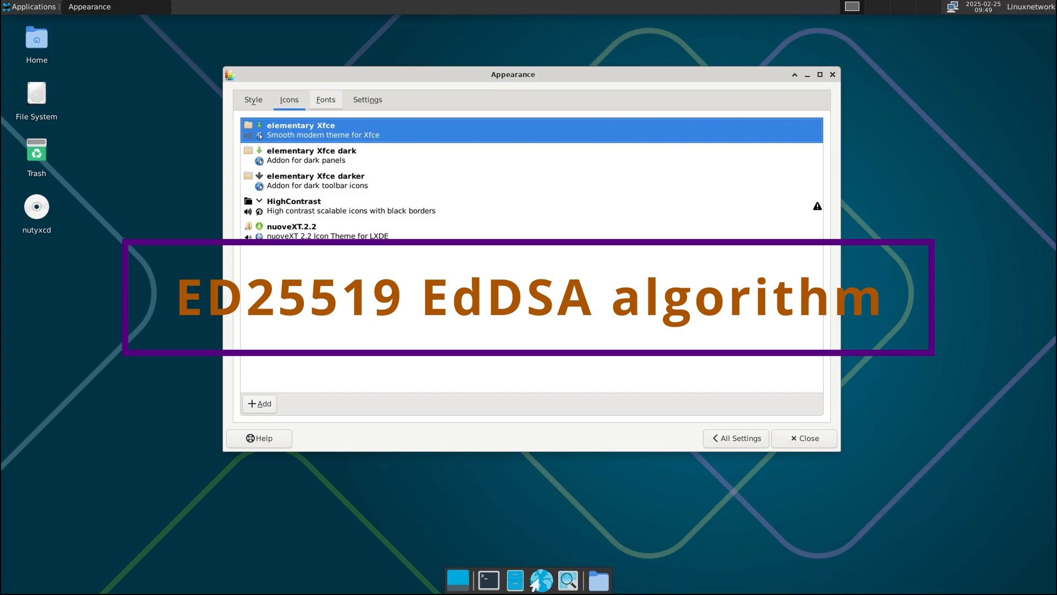
left_click(326, 99)
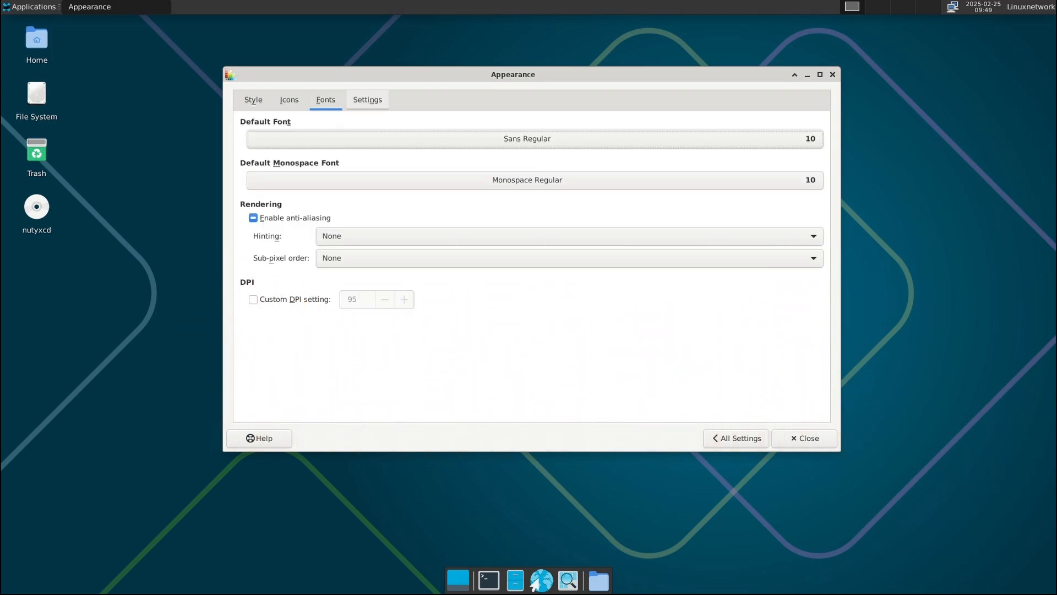
left_click(367, 99)
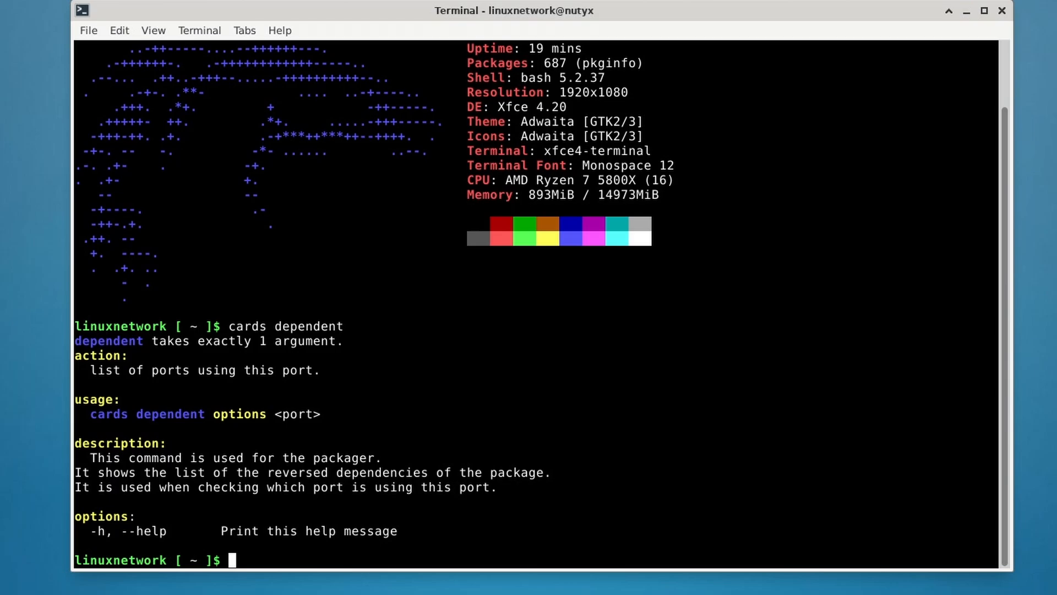
Step: Run 'cards key' to list all cards commands, then close the terminal
type("cards key")
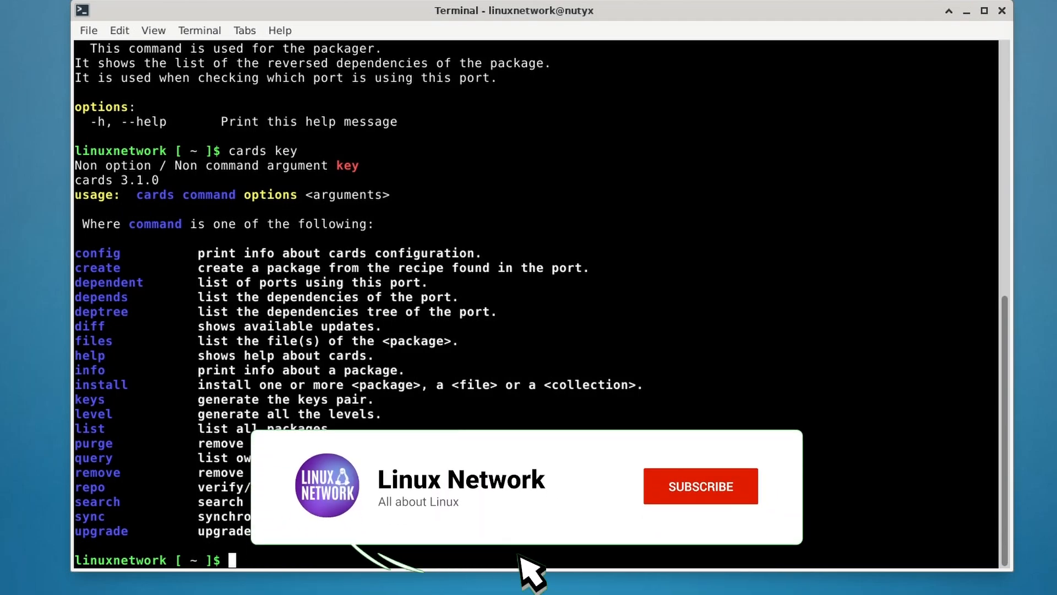
left_click(699, 486)
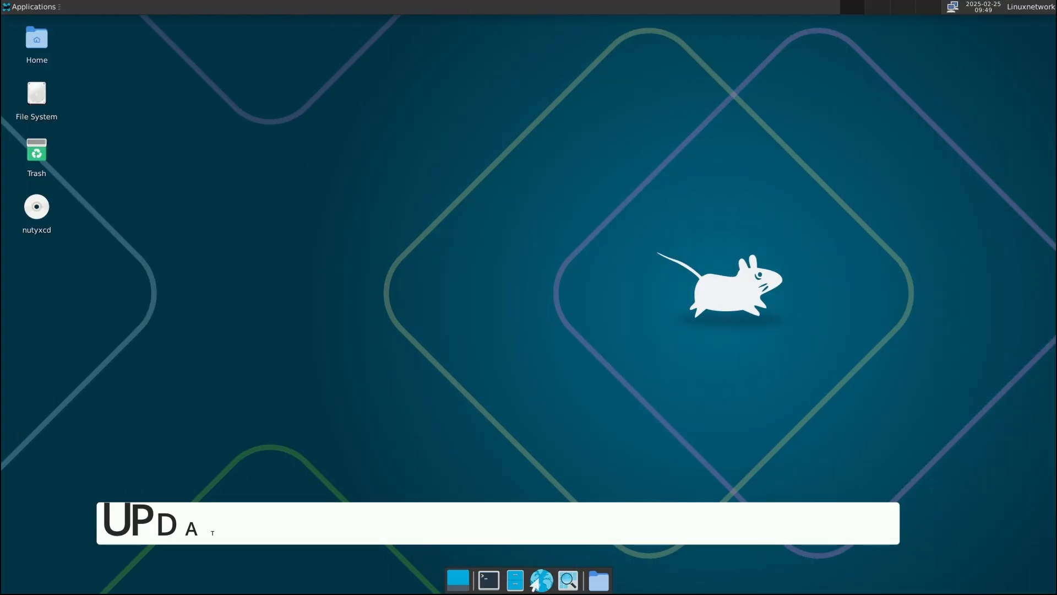
Step: Browse the Applications menu categories and launch Settings Manager
left_click(31, 6)
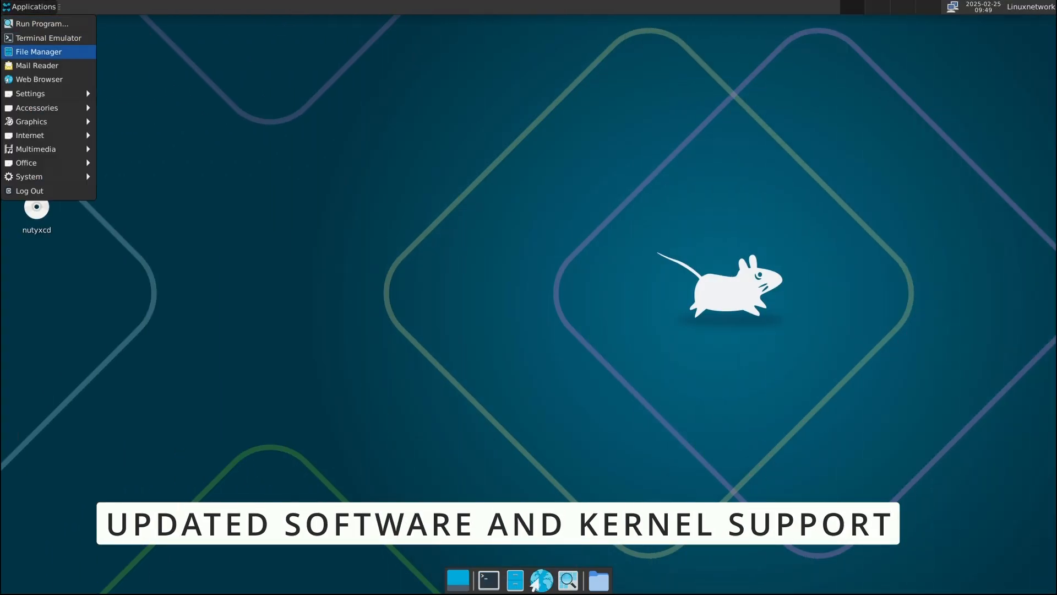
left_click(29, 92)
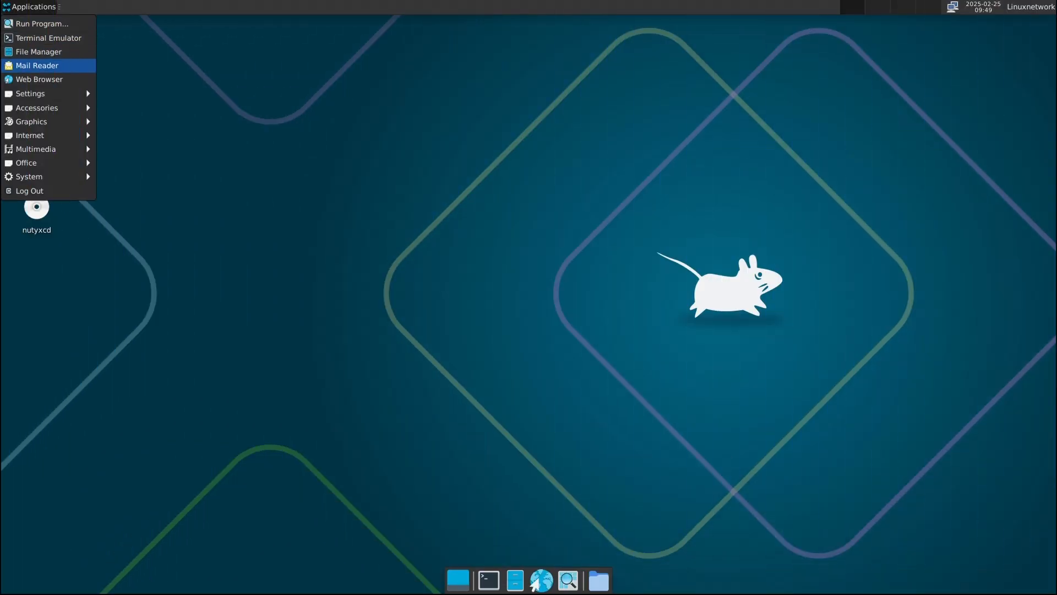
left_click(30, 92)
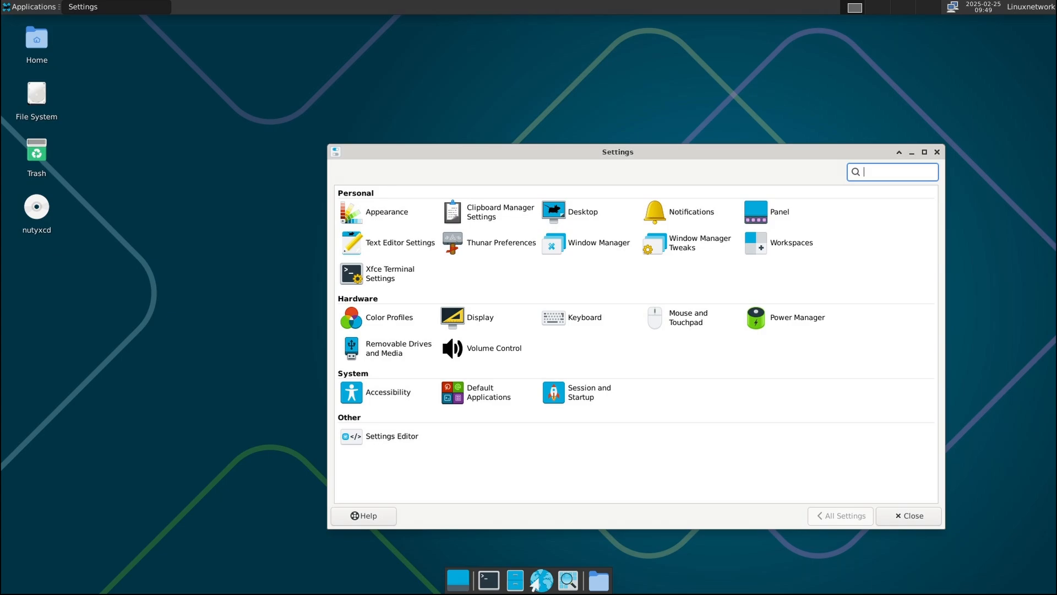
left_click_drag(616, 152, 513, 74)
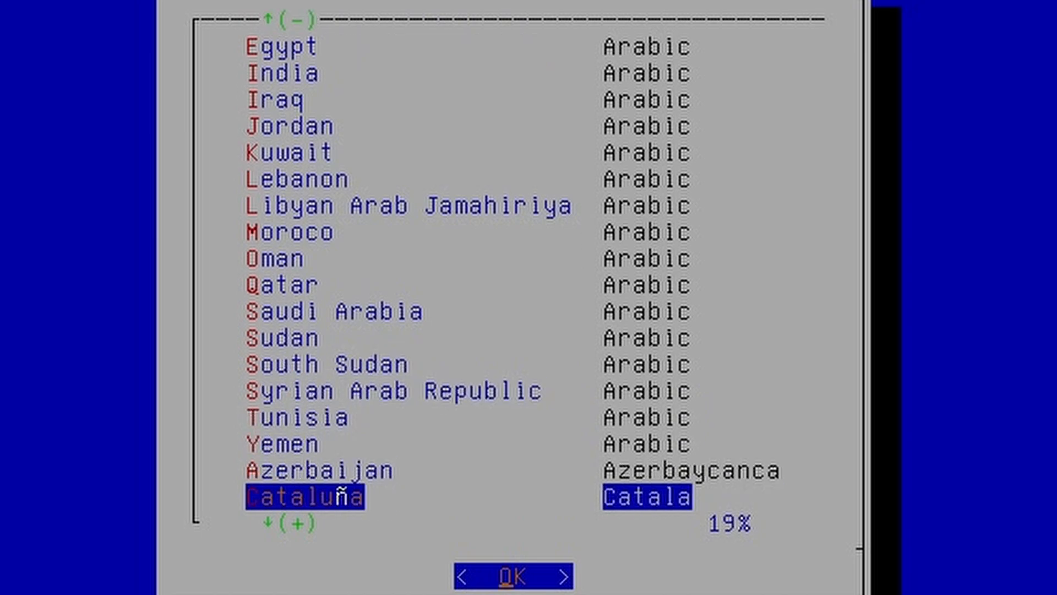
Step: Scroll the installer's language list down past Cataluña to Eesti
scroll("down", 3)
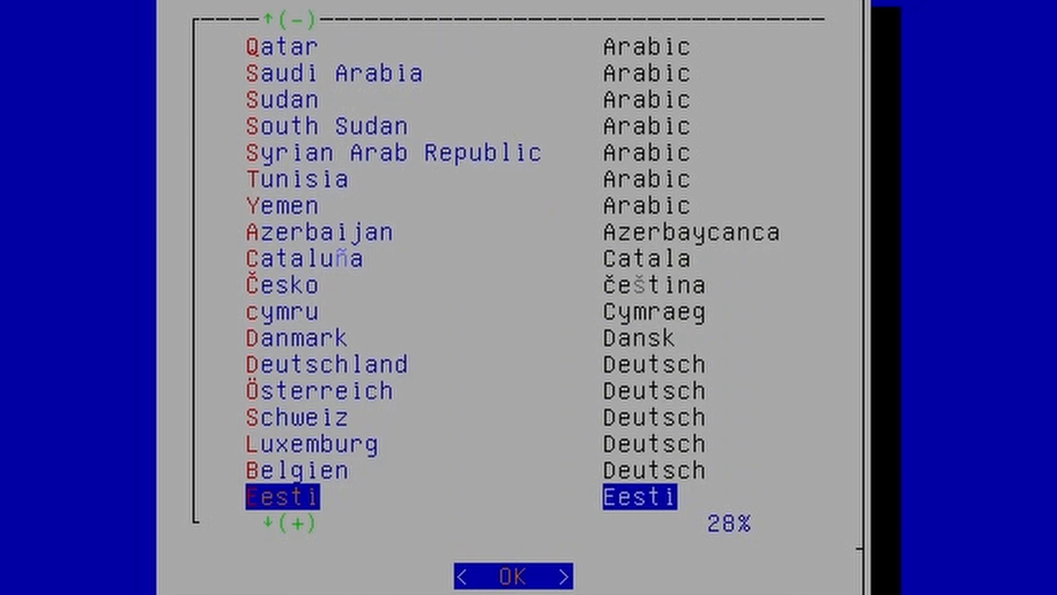
scroll("down", 3)
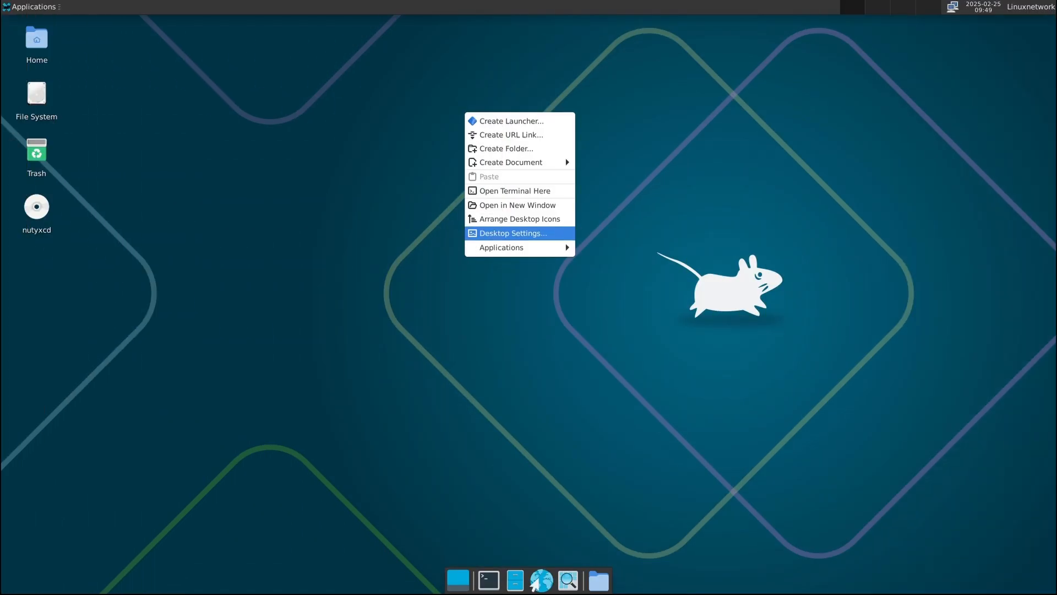
Step: Set the colourful ink-splash XFCE picture as the desktop wallpaper in Desktop Settings and close it
left_click(512, 232)
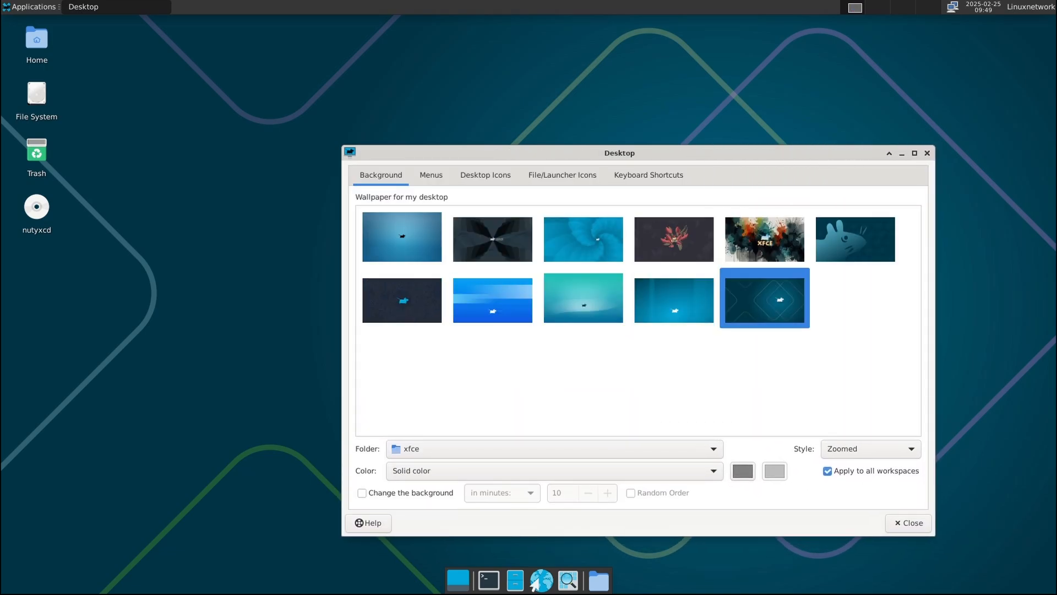
left_click_drag(618, 152, 501, 73)
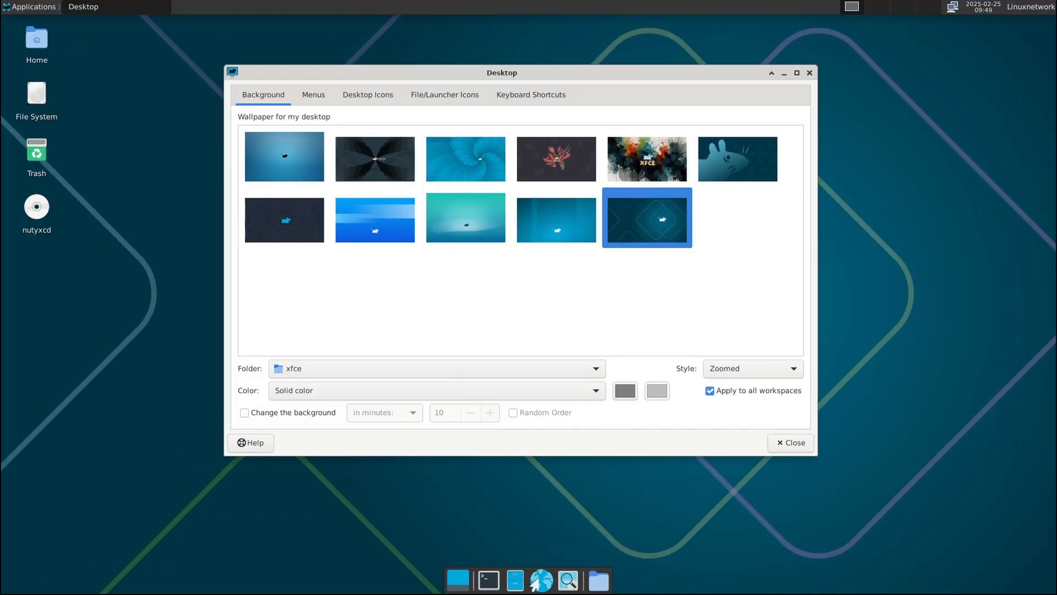
left_click(645, 159)
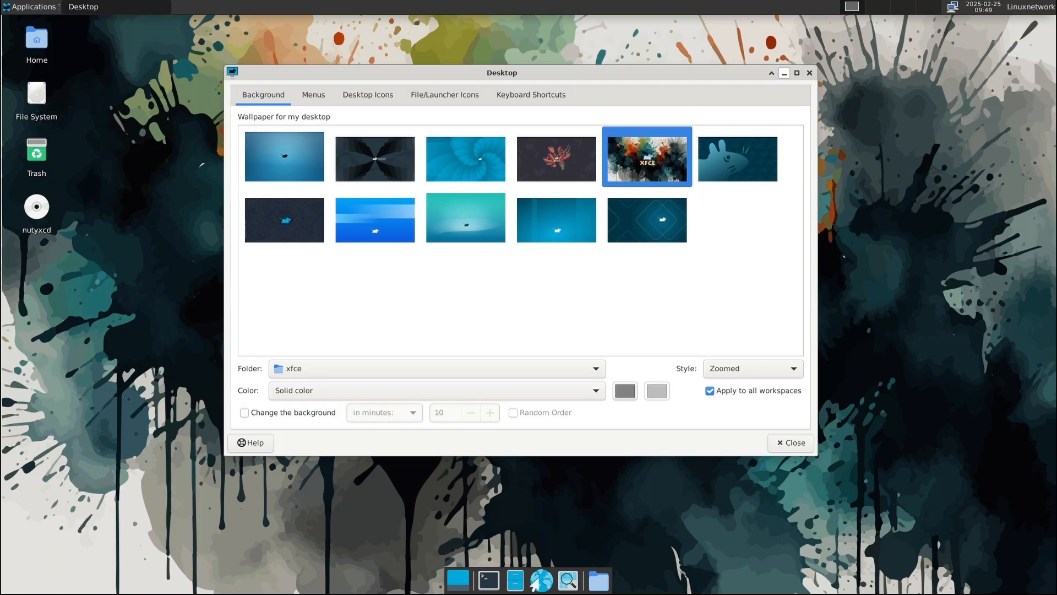
left_click(790, 442)
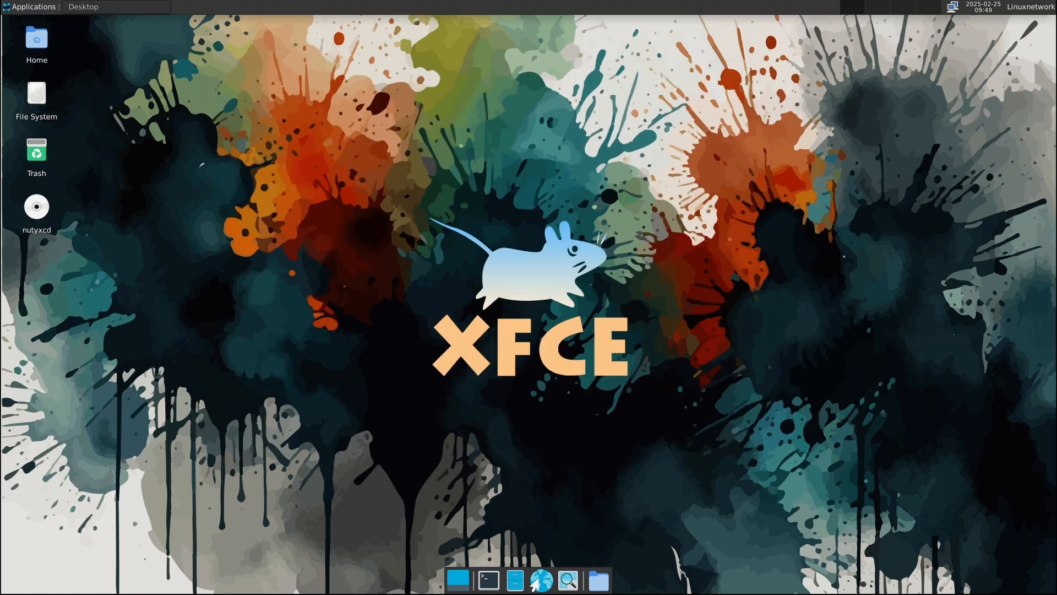
Step: Bring up the Application Finder listing installed applications
left_click(567, 579)
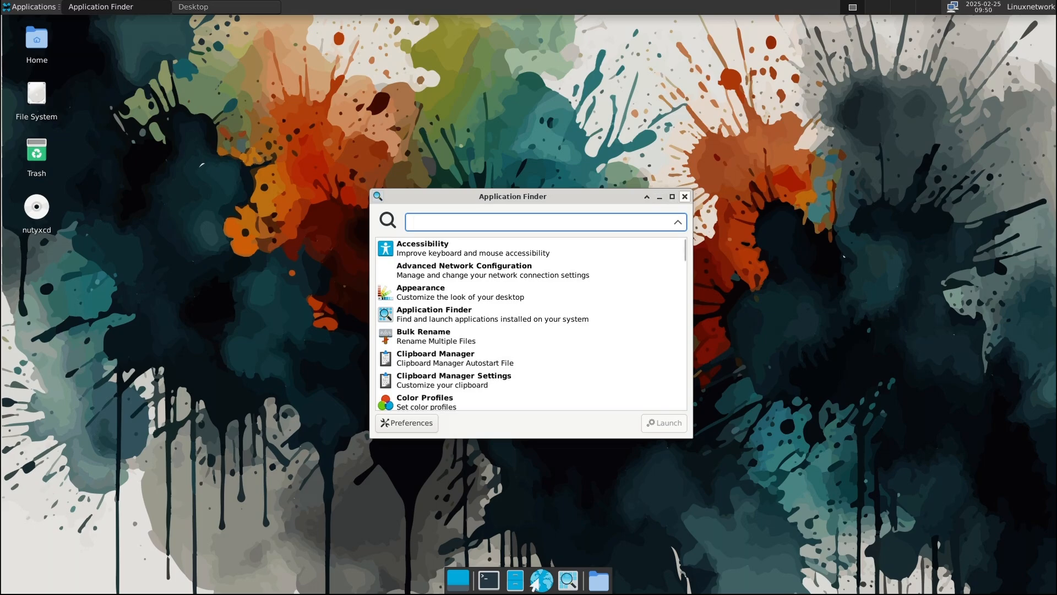
scroll("down", 3)
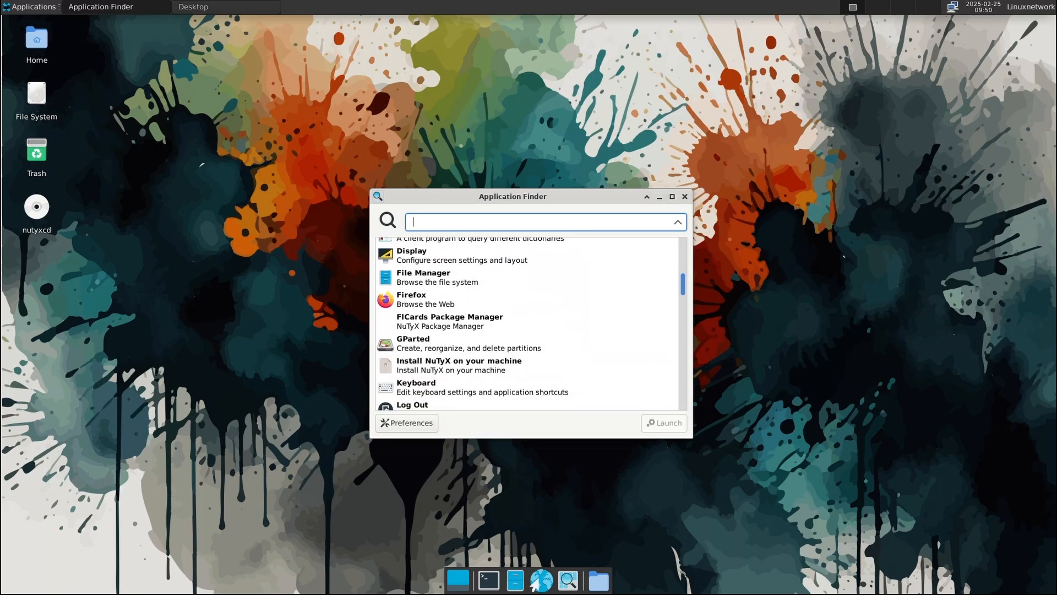
scroll("down", 3)
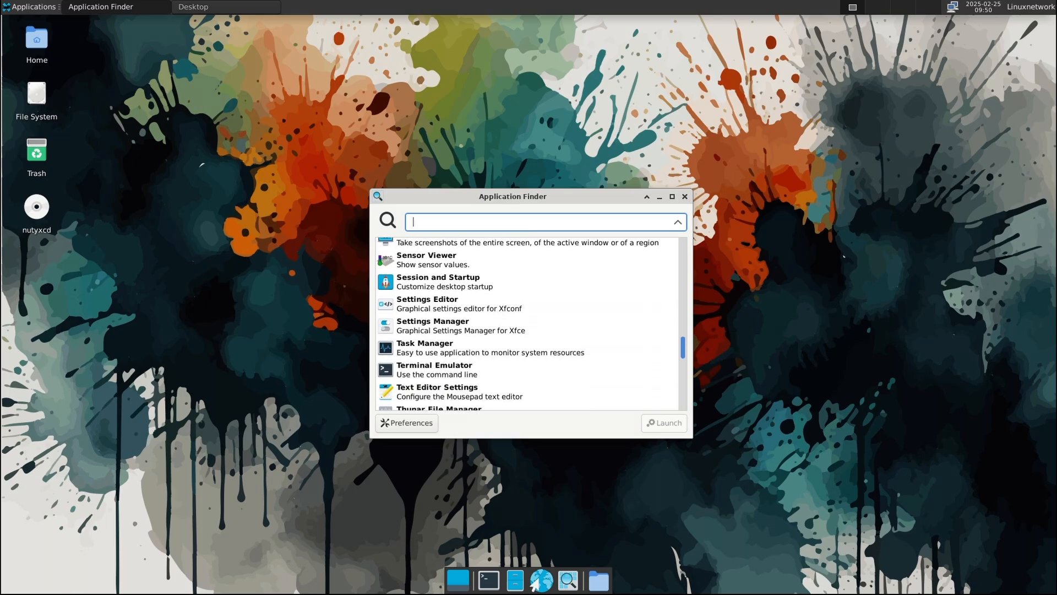